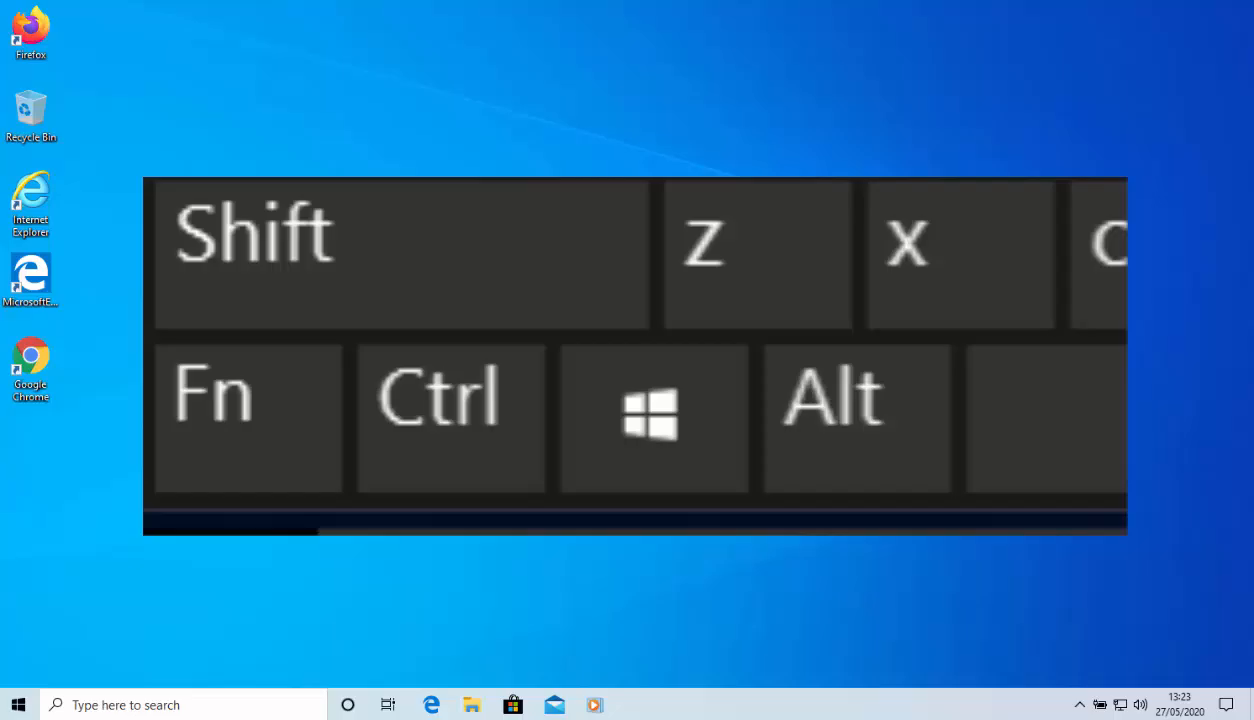
Lock the PC with Win+L, bringing up the sign-in screen
key(Win+L)
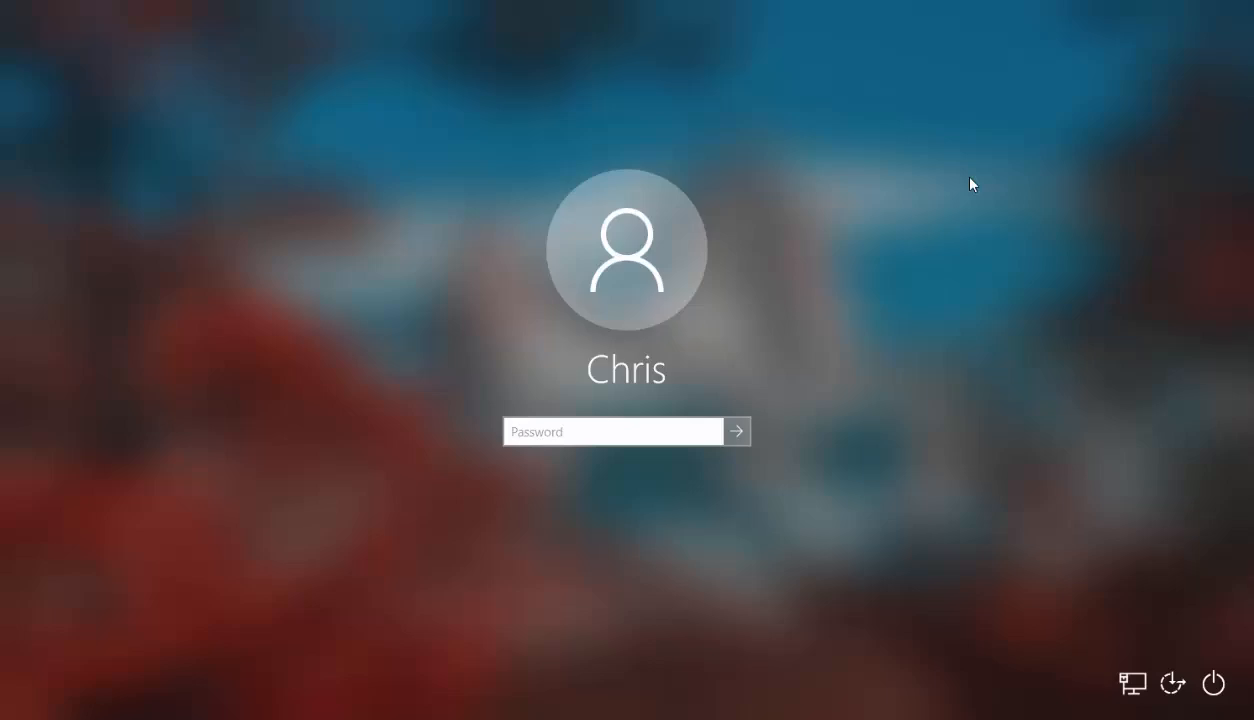
Enter the account password and submit it to return to the desktop
text(password)
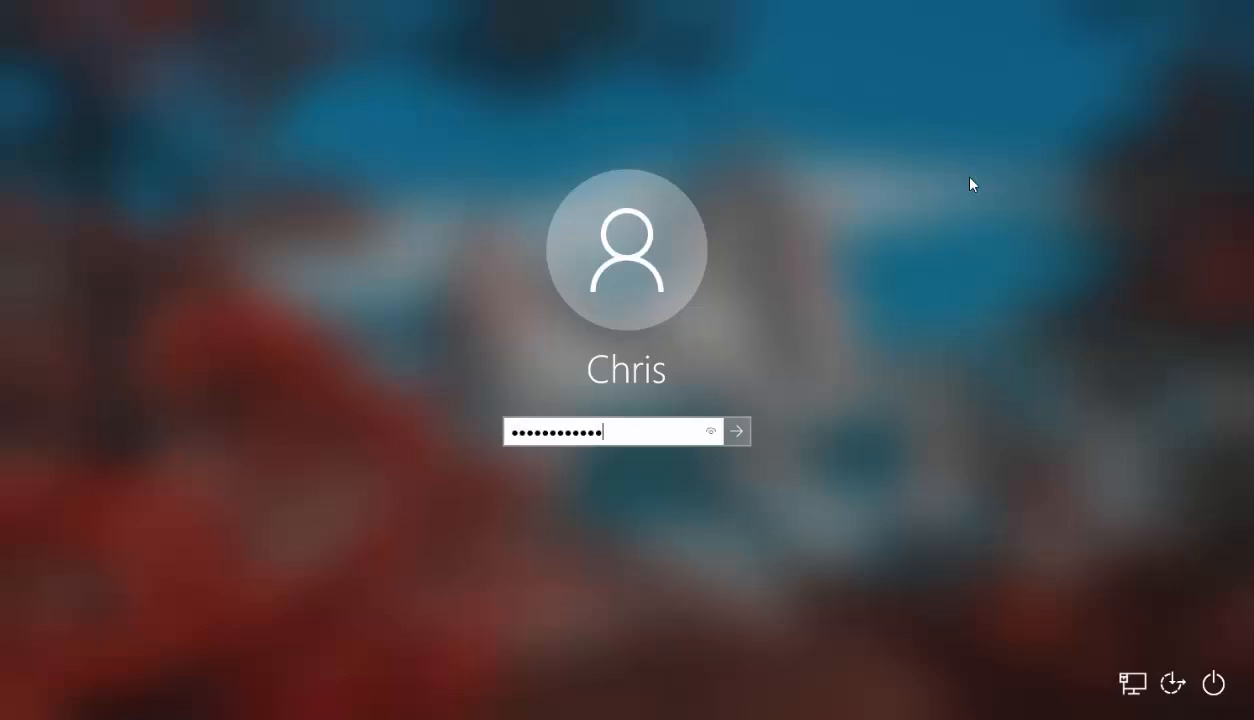
click(738, 432)
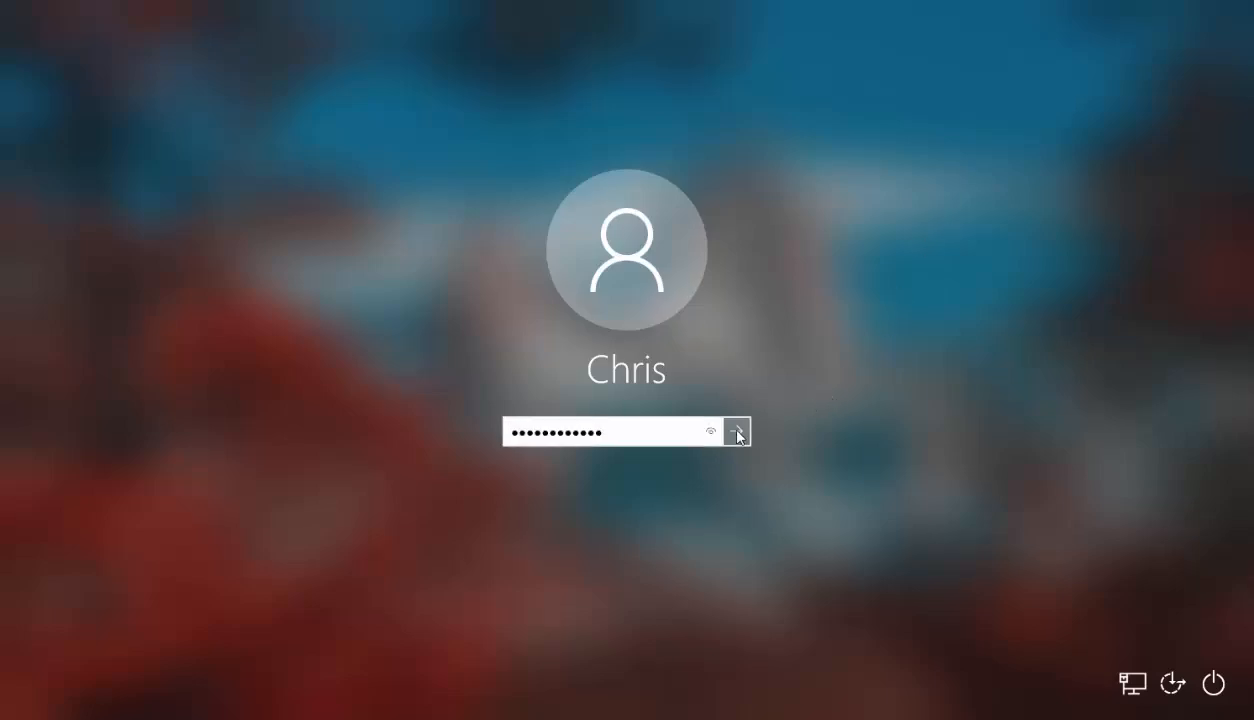
click(740, 432)
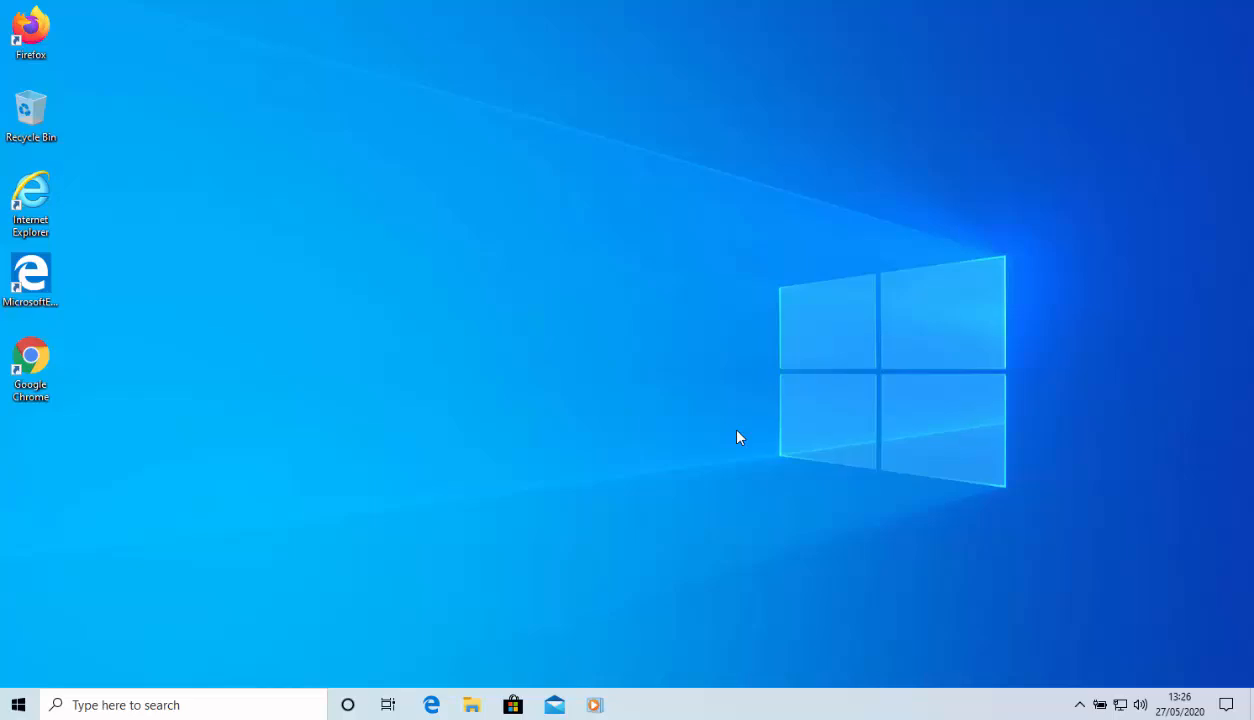